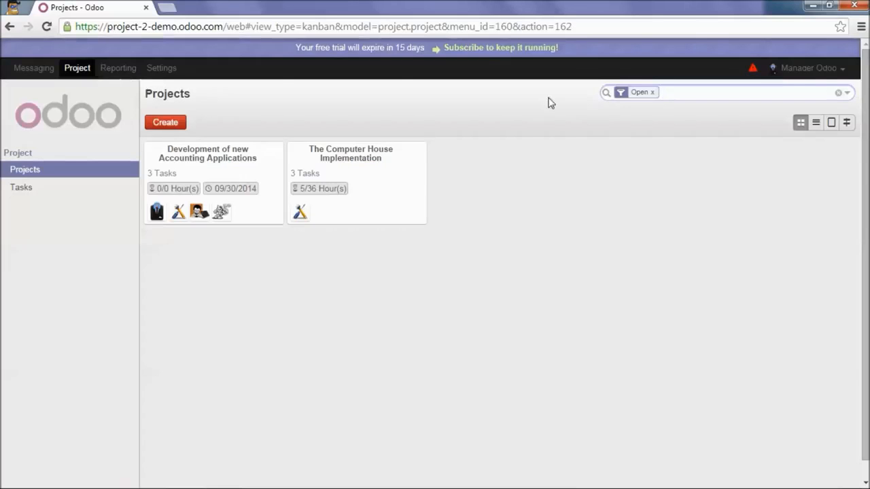
# Step: Enable 'Generate tasks from sale orders' in the Project configuration and apply it
pyautogui.click(161, 68)
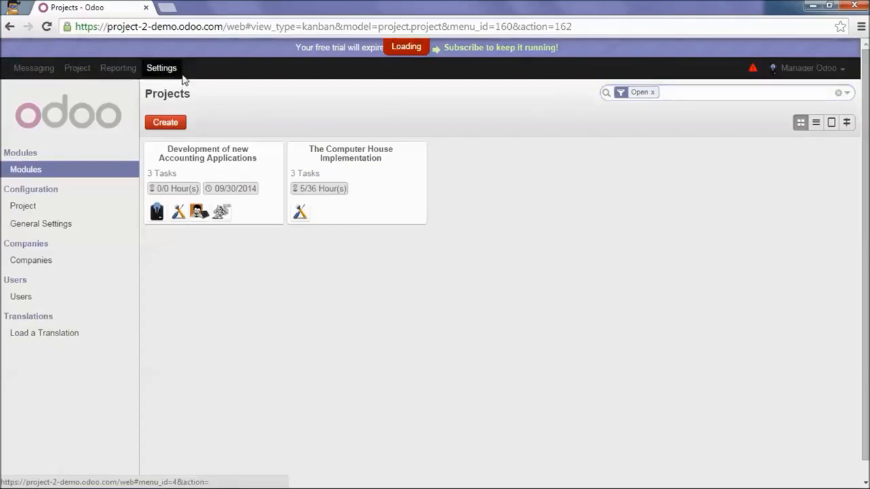
pyautogui.click(21, 206)
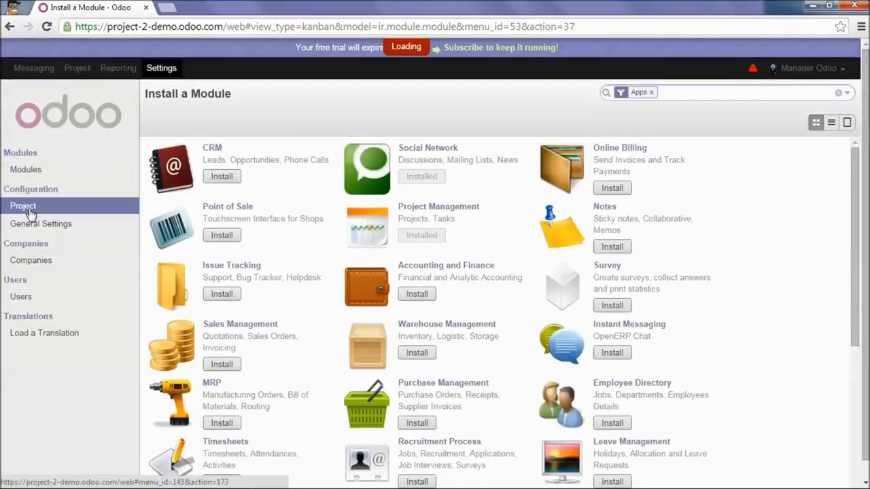
pyautogui.click(23, 207)
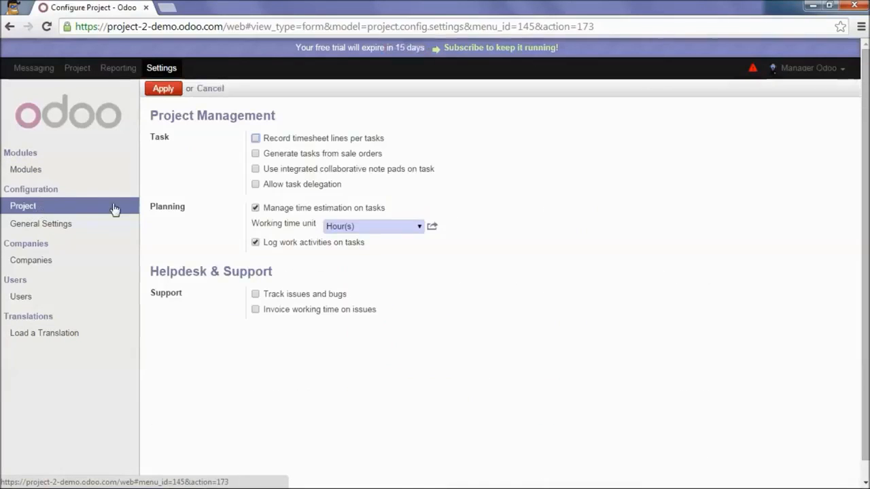
pyautogui.moveTo(331, 158)
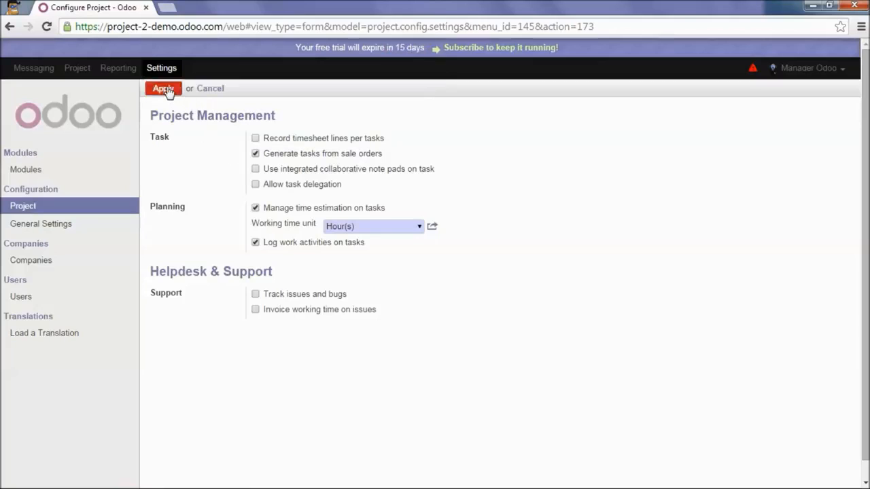
pyautogui.click(163, 88)
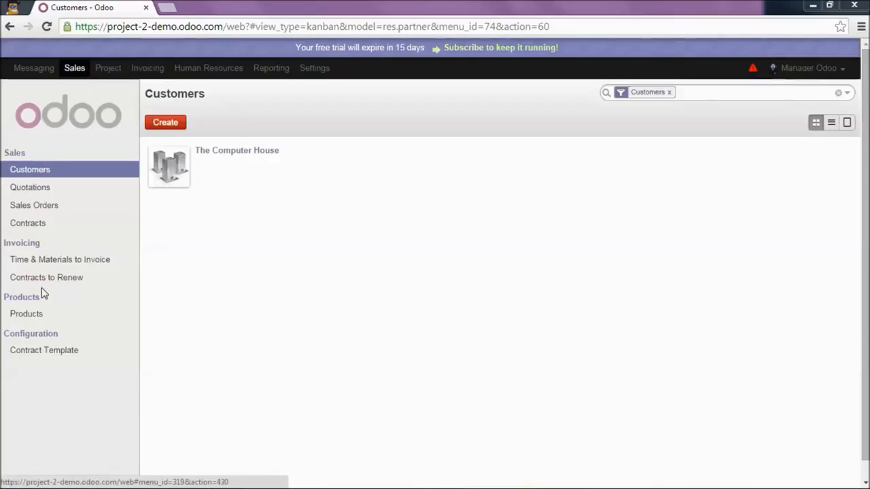
# Step: Create a new product 'Unlimited support on CRM' with Product Type set to Service
pyautogui.click(26, 312)
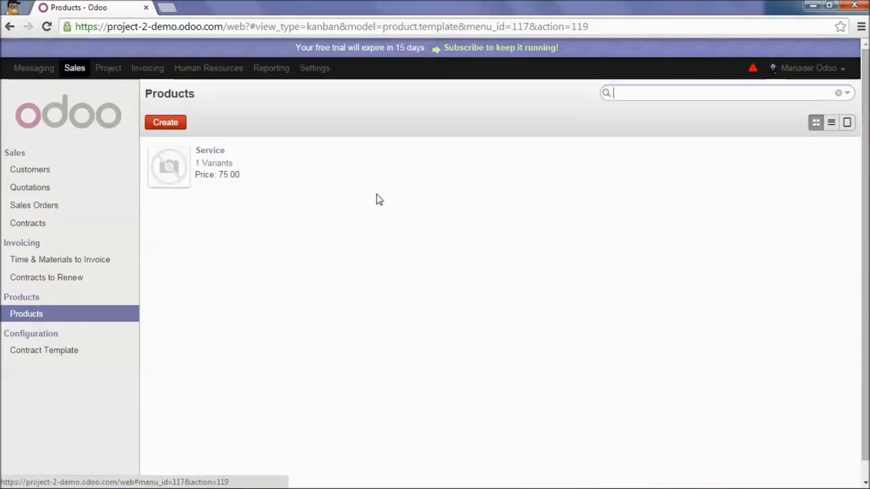
pyautogui.click(166, 122)
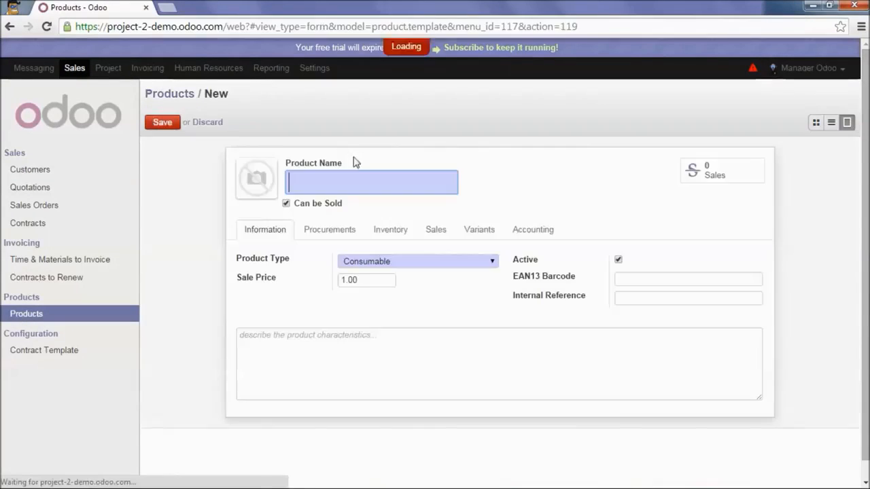
pyautogui.write('Unlimited support')
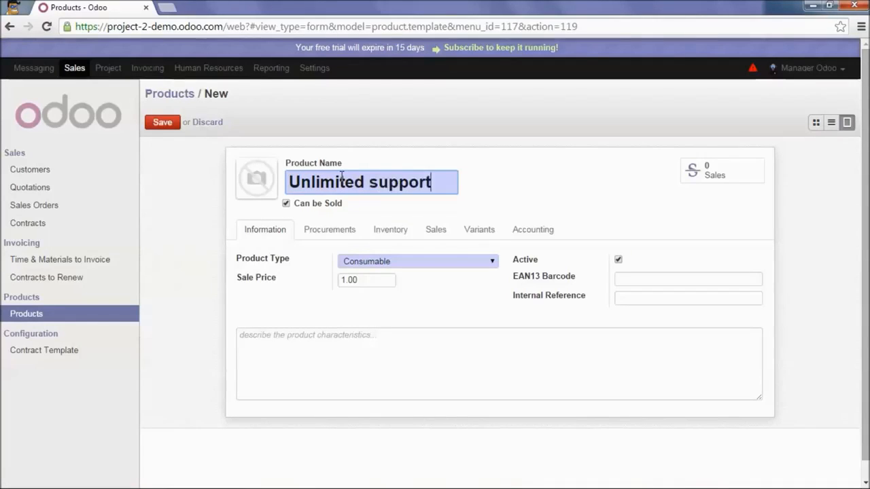
pyautogui.write('on CRM')
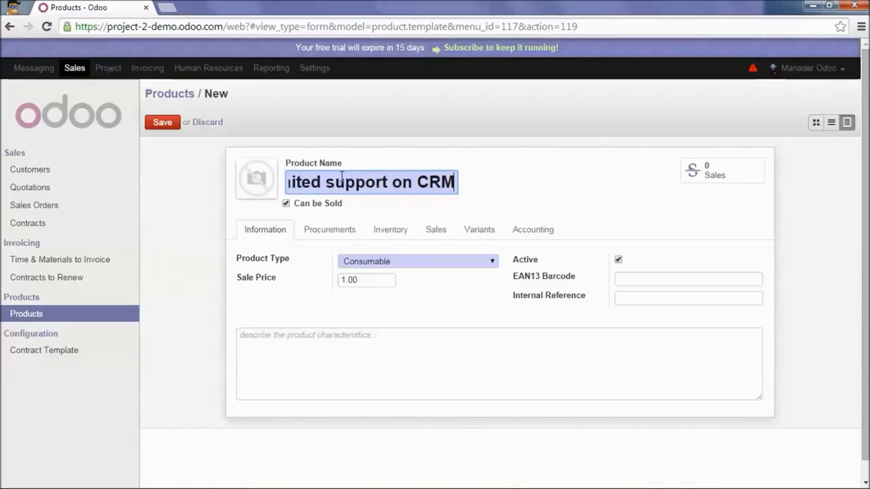
pyautogui.moveTo(302, 280)
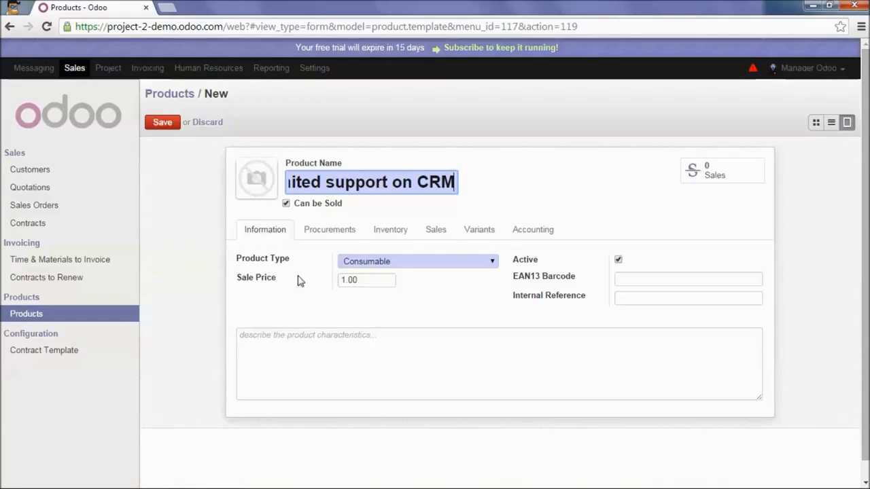
pyautogui.click(419, 261)
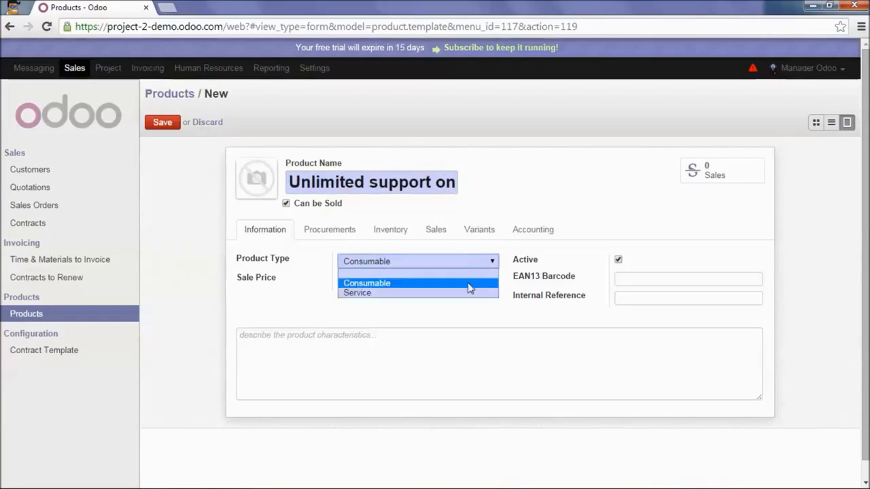
pyautogui.click(356, 292)
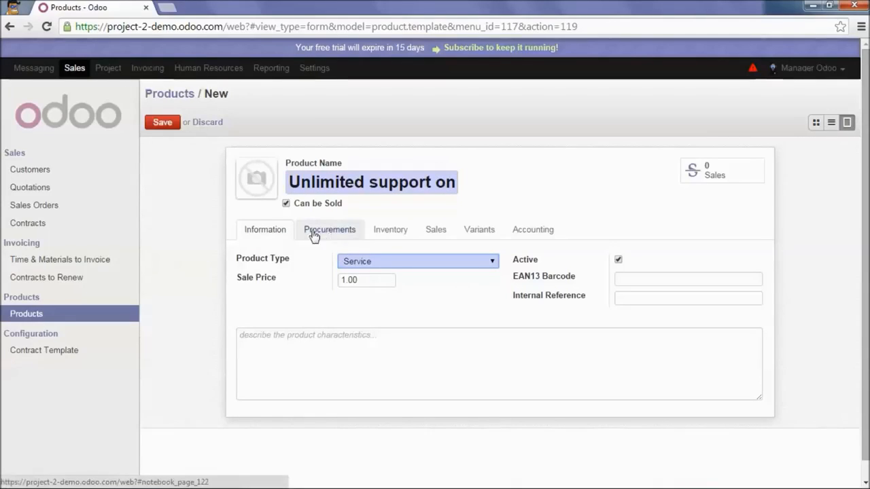
# Step: Tick Create Task Automatically under Procurements, leave no project, and save the product
pyautogui.click(329, 228)
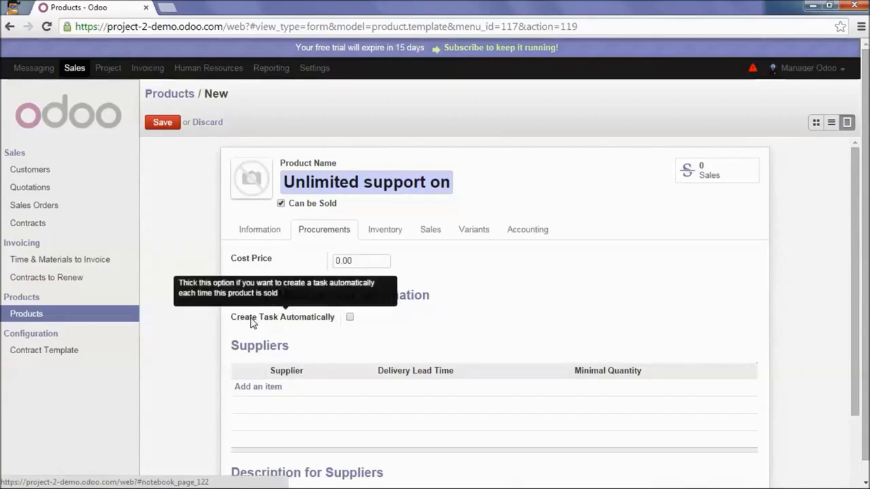
pyautogui.moveTo(356, 327)
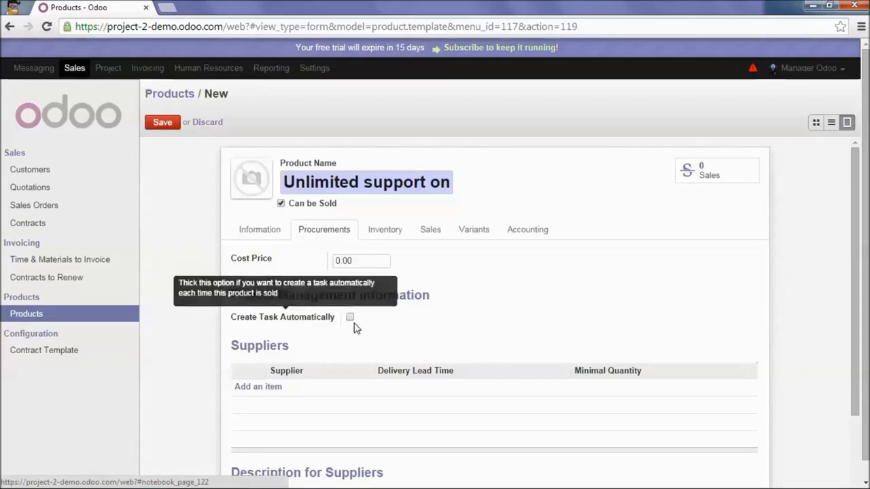
pyautogui.click(349, 316)
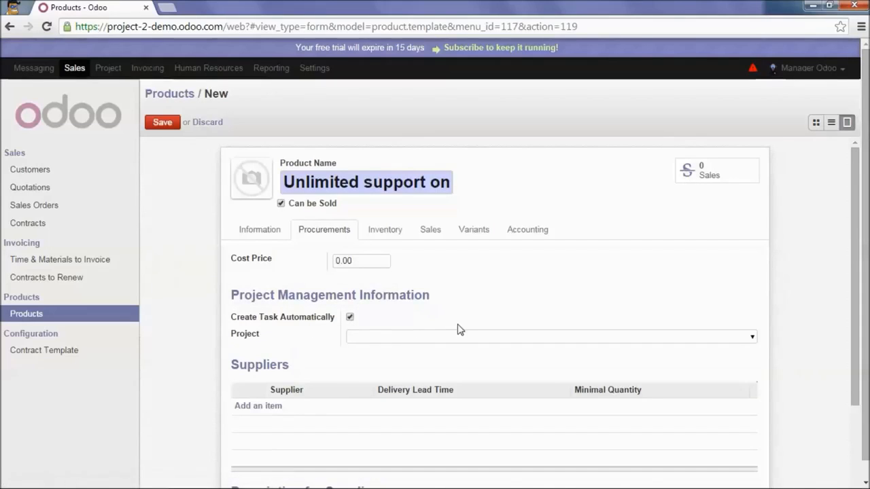
pyautogui.moveTo(457, 294)
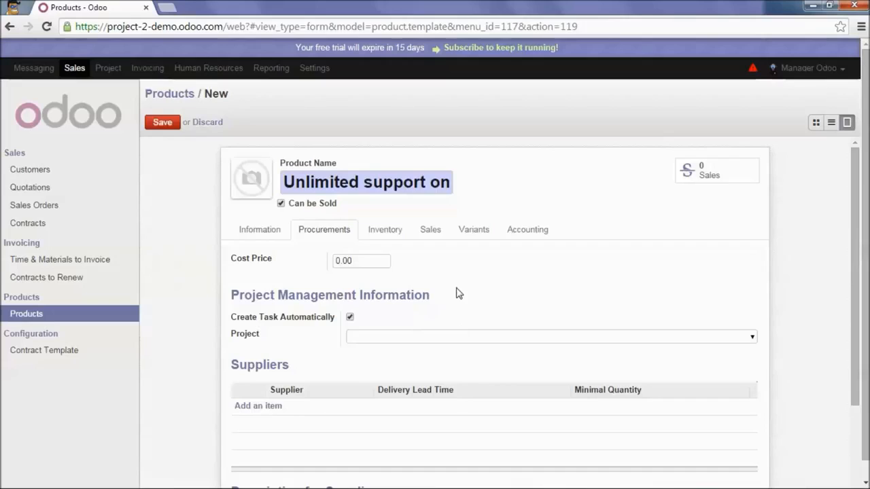
pyautogui.moveTo(468, 327)
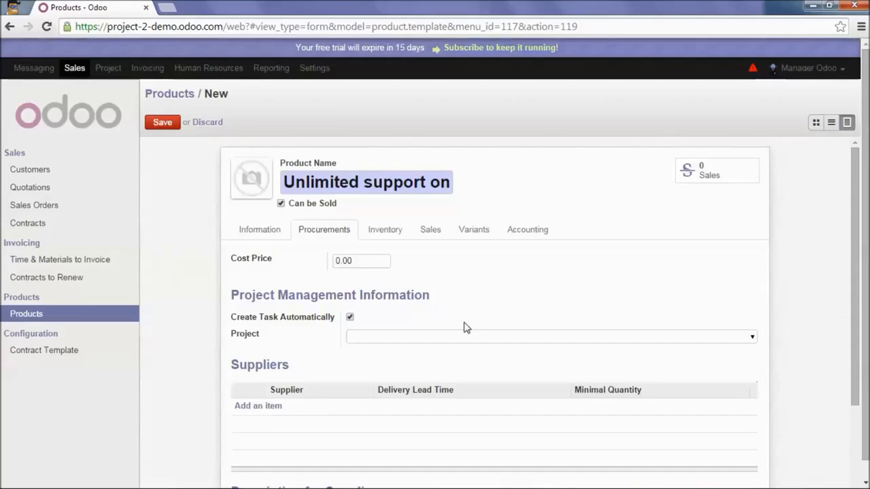
pyautogui.moveTo(665, 349)
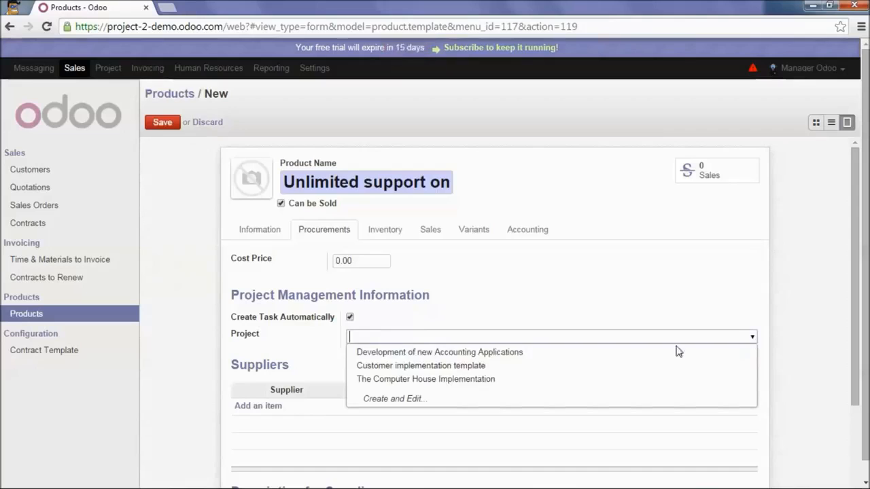
pyautogui.moveTo(440, 353)
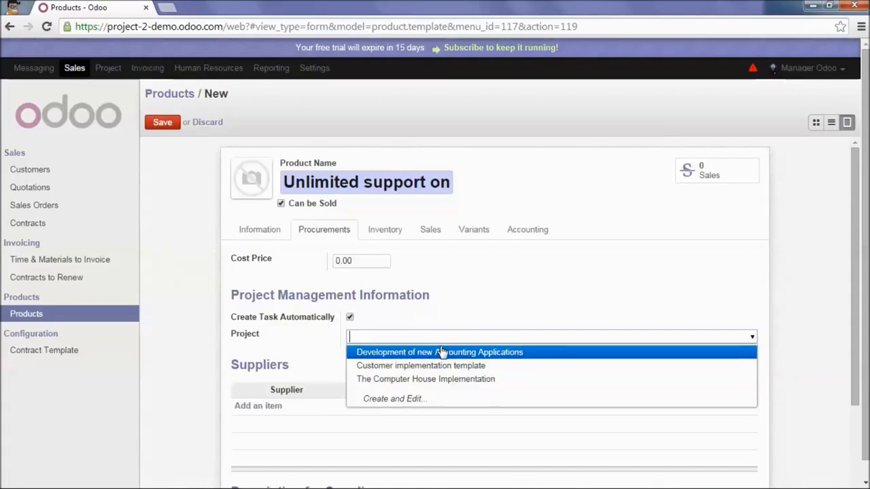
pyautogui.click(220, 216)
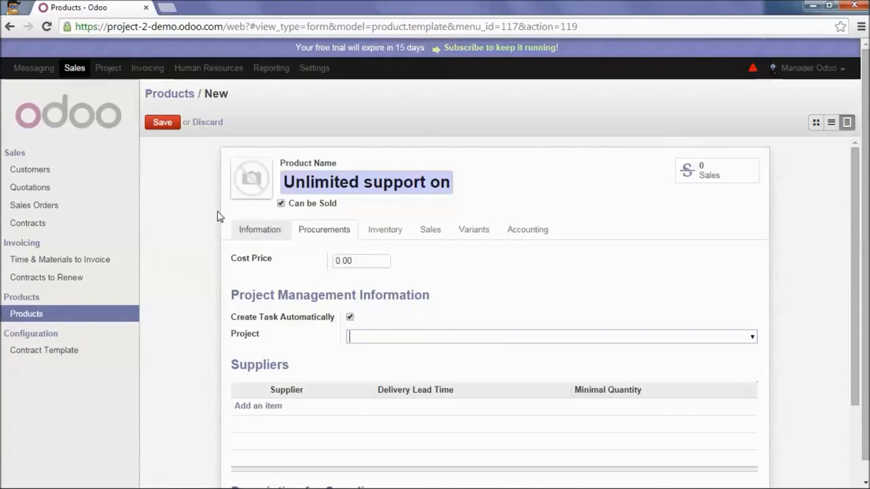
pyautogui.click(163, 122)
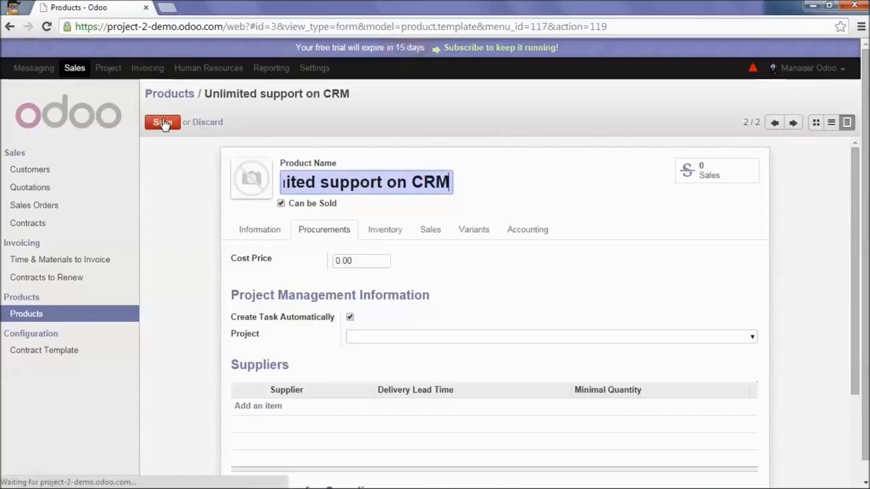
pyautogui.click(162, 122)
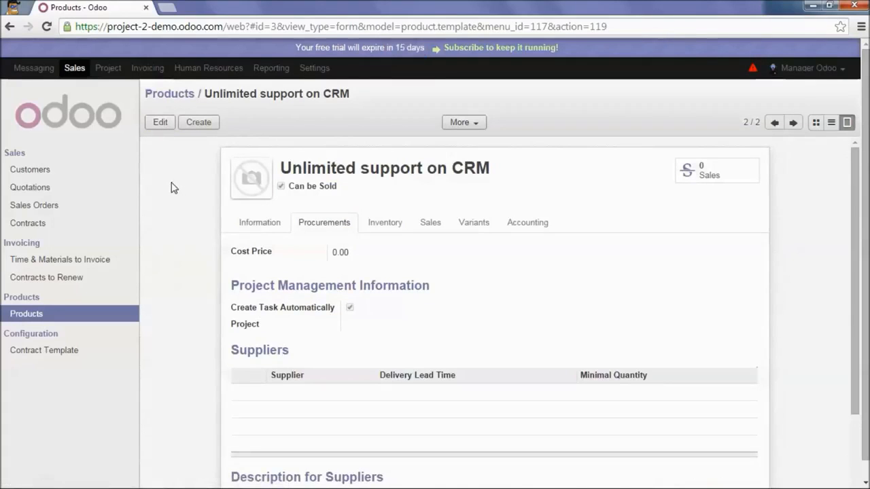
pyautogui.moveTo(34, 204)
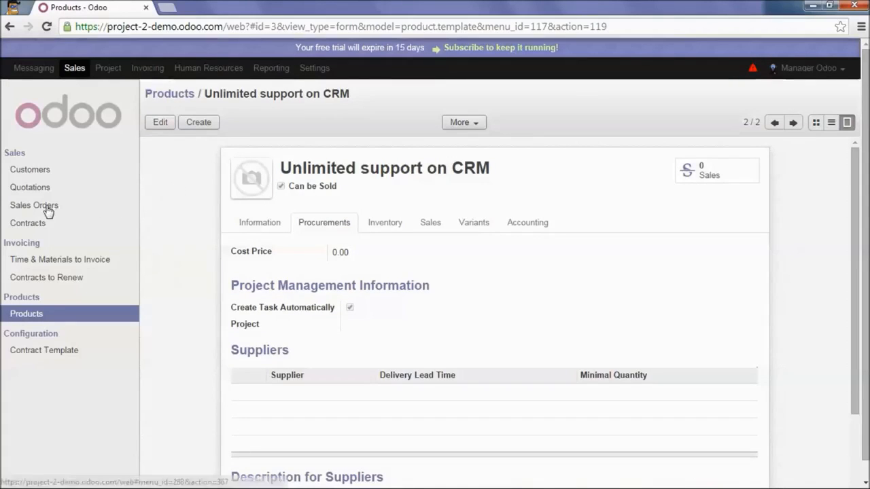
# Step: Start a new quotation with an order line for Unlimited support on CRM
pyautogui.click(34, 204)
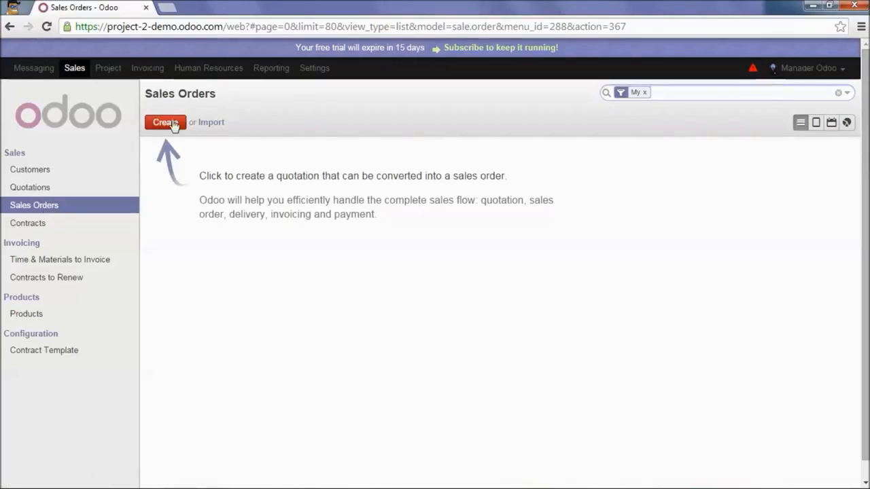
pyautogui.click(165, 122)
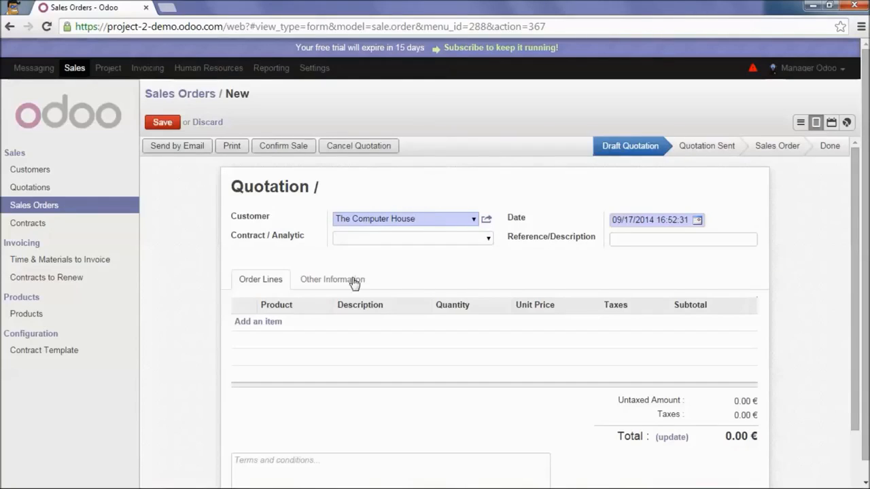
pyautogui.click(259, 321)
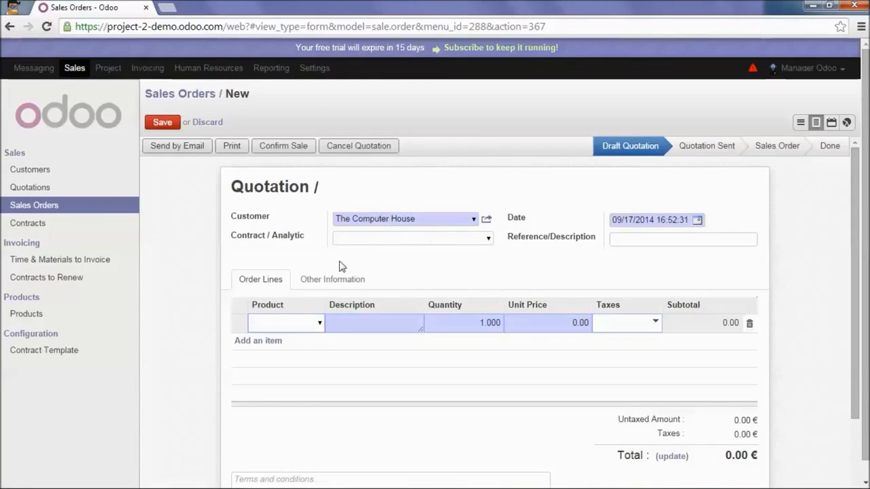
pyautogui.click(283, 324)
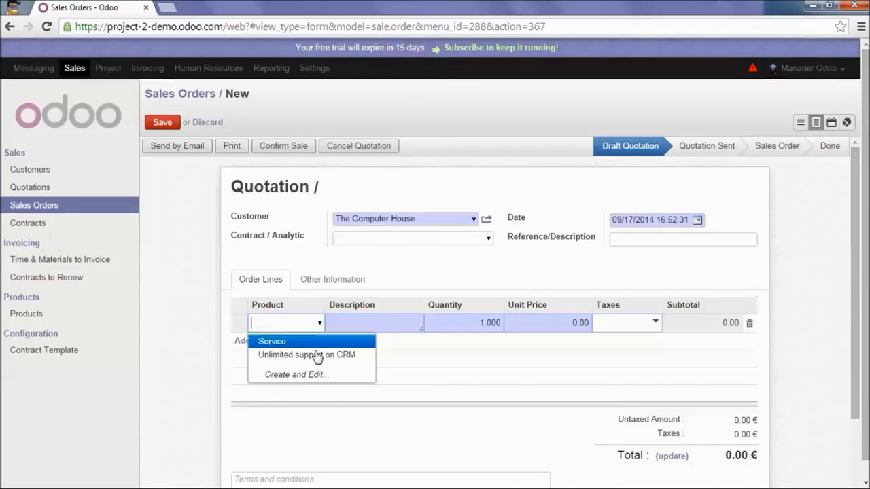
pyautogui.click(308, 355)
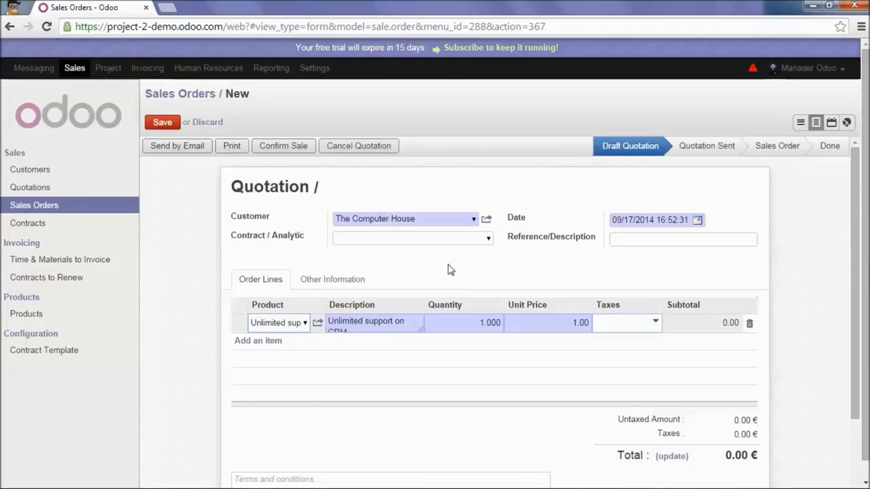
pyautogui.moveTo(277, 258)
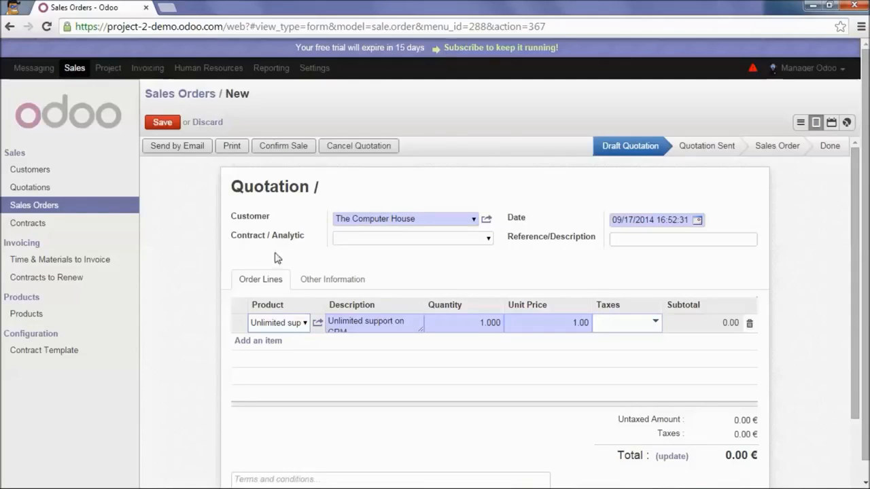
pyautogui.moveTo(492, 247)
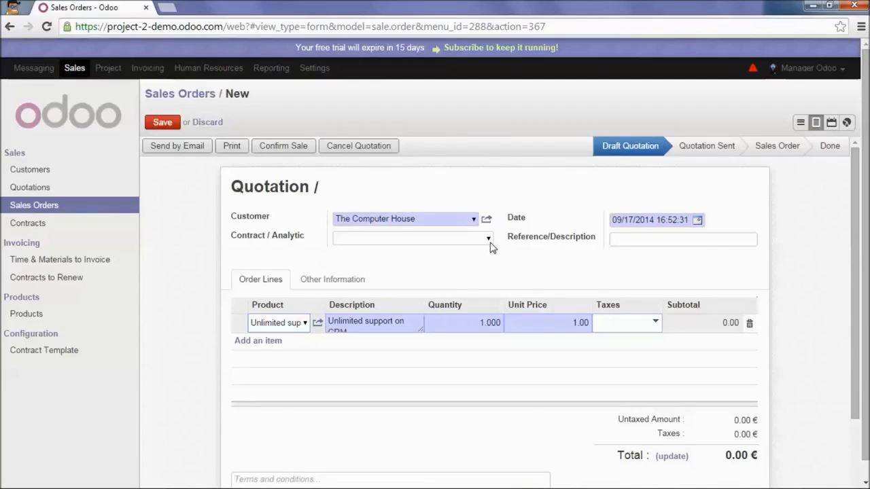
# Step: Set Contract / Analytic to Projects / The Computer House Implementation
pyautogui.click(488, 238)
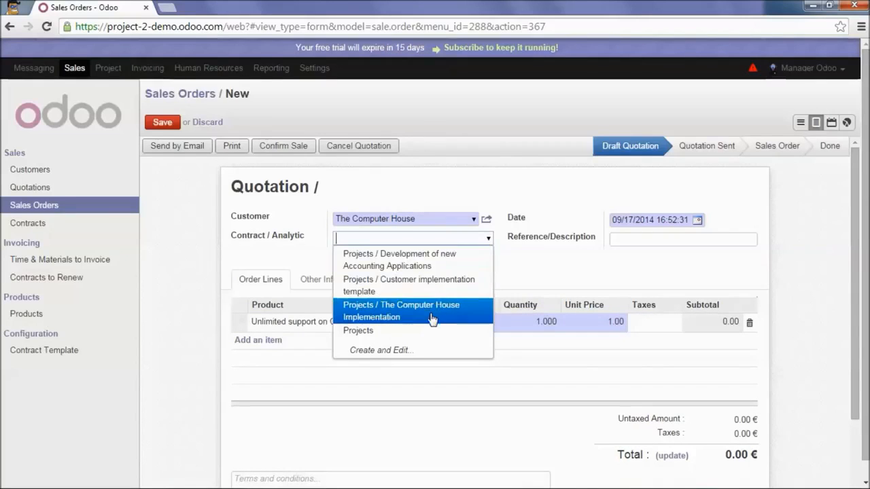
pyautogui.moveTo(442, 309)
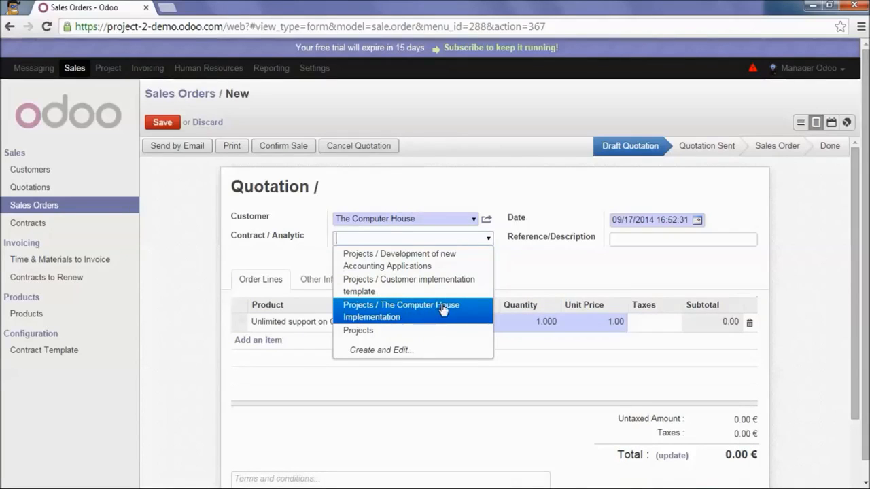
pyautogui.click(401, 310)
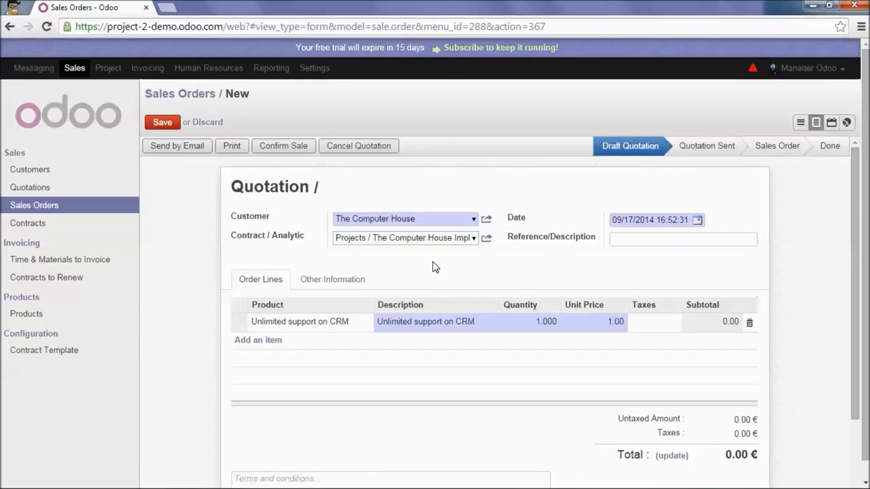
# Step: Save the quotation as SO001 and confirm it into a sales order
pyautogui.click(163, 123)
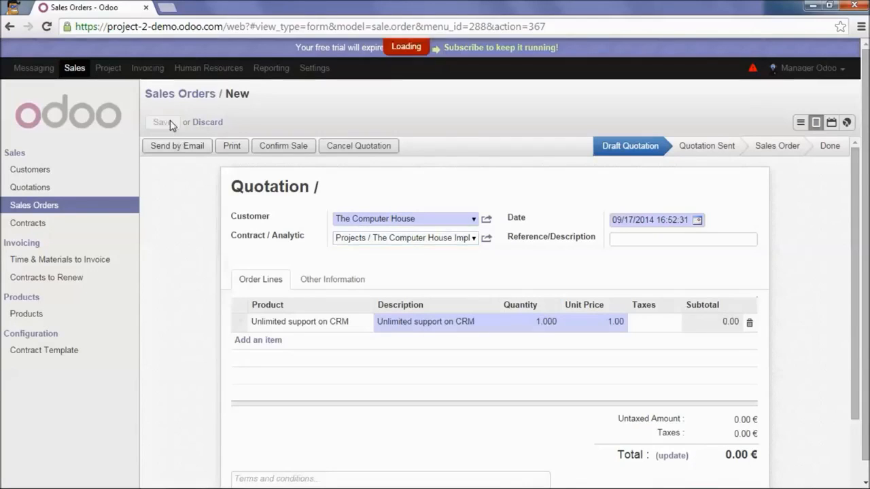
pyautogui.click(161, 122)
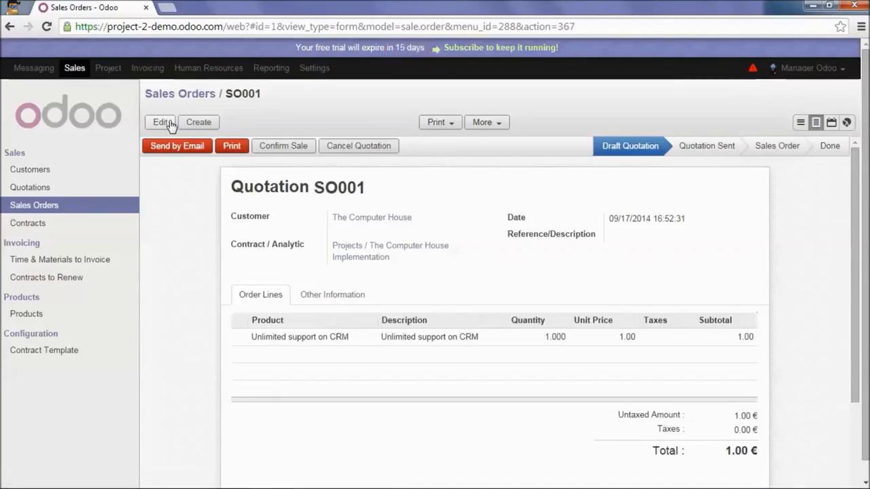
pyautogui.moveTo(188, 236)
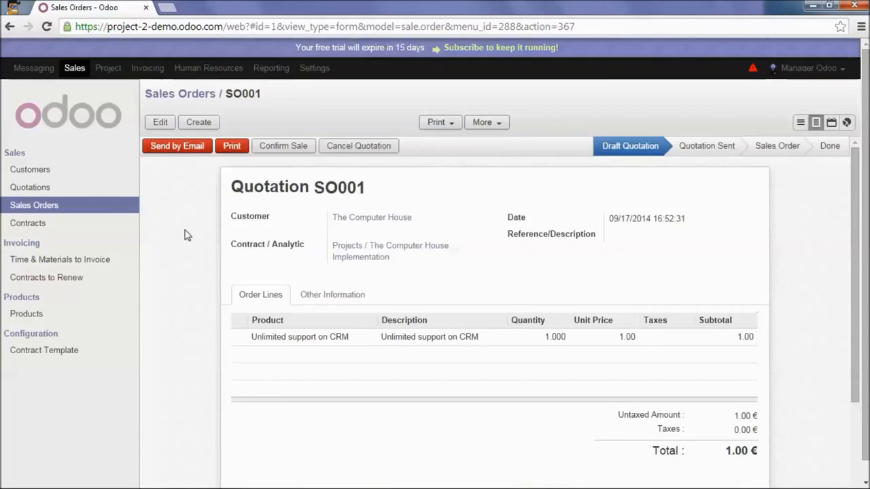
pyautogui.moveTo(282, 146)
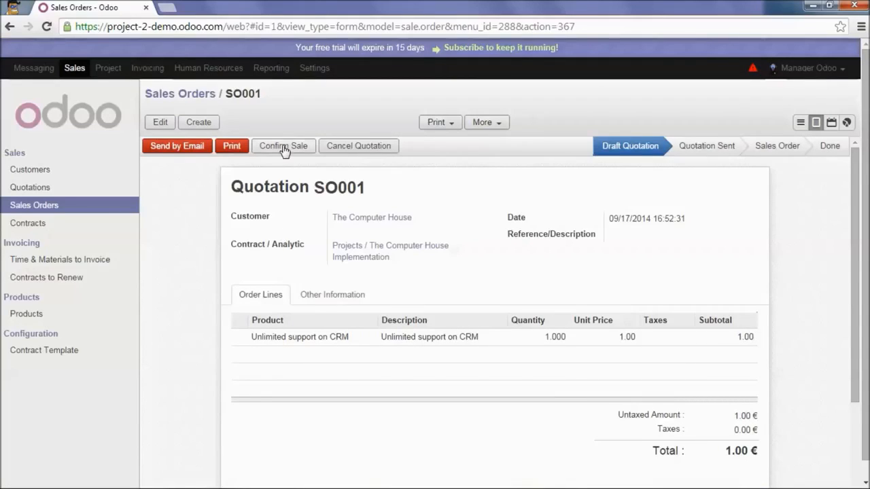
pyautogui.click(282, 145)
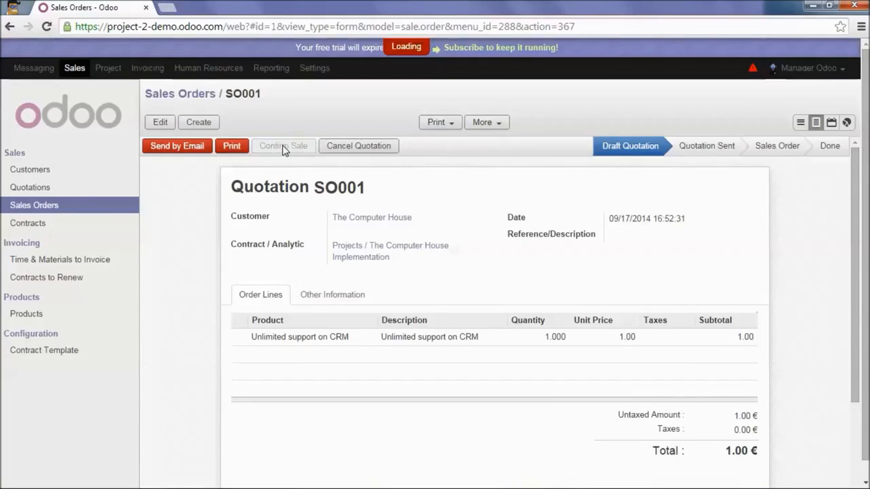
pyautogui.click(283, 146)
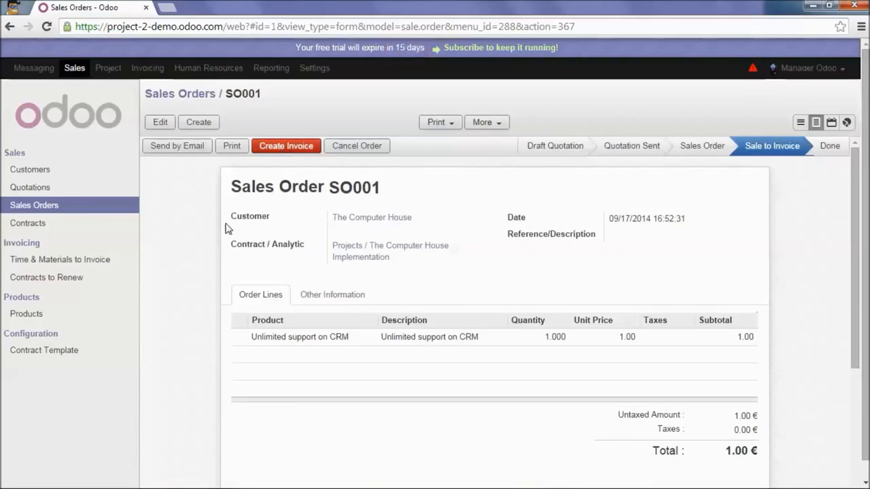
pyautogui.moveTo(489, 280)
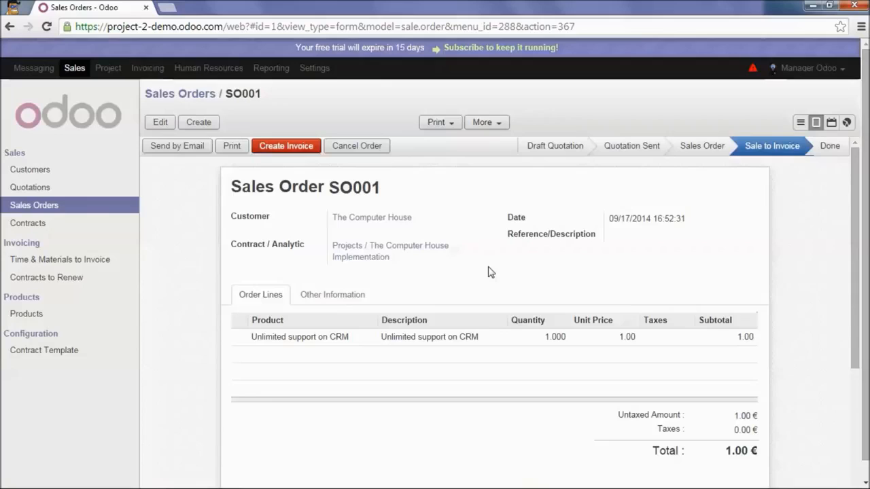
pyautogui.moveTo(147, 68)
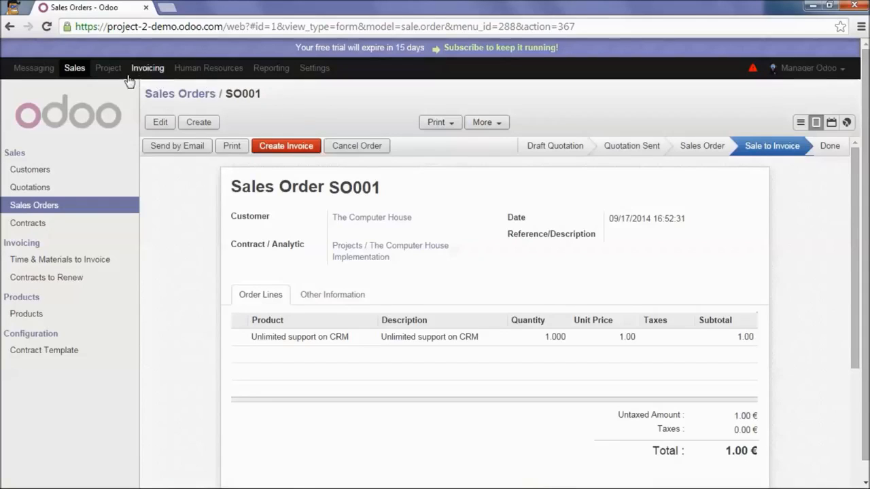
# Step: Show the Projects overview with The Computer House Implementation and its tasks
pyautogui.click(107, 67)
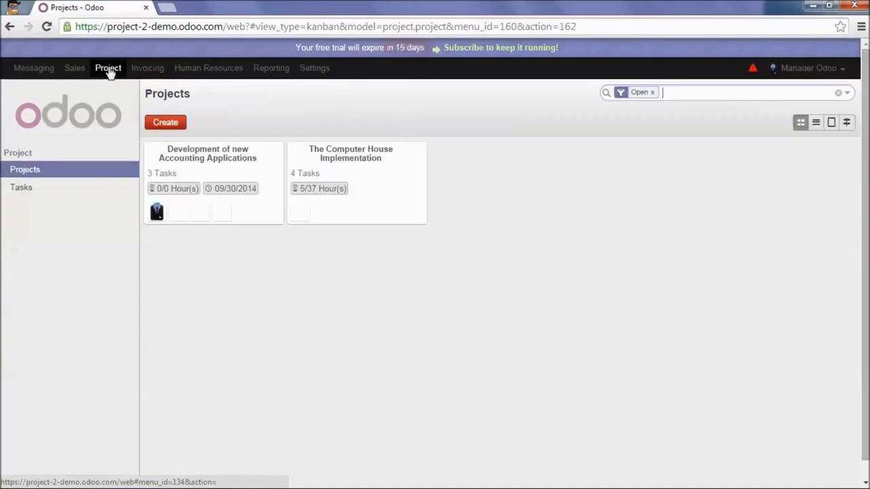
pyautogui.moveTo(320, 182)
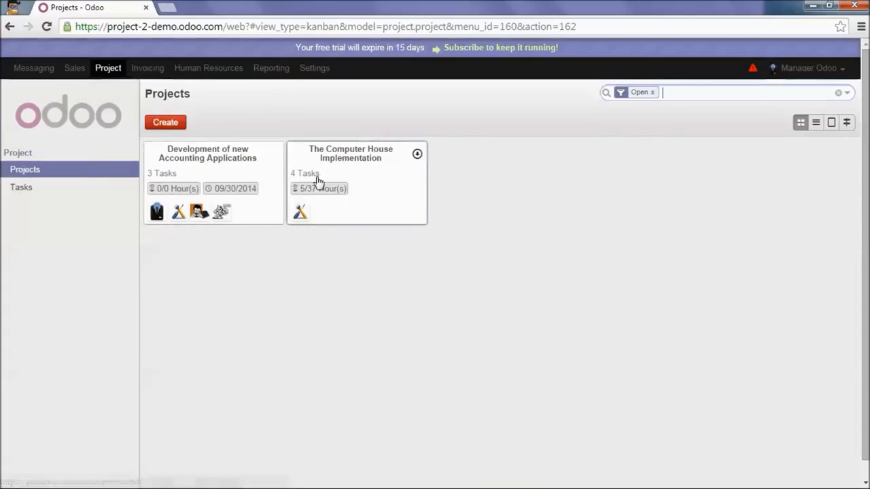
pyautogui.moveTo(391, 175)
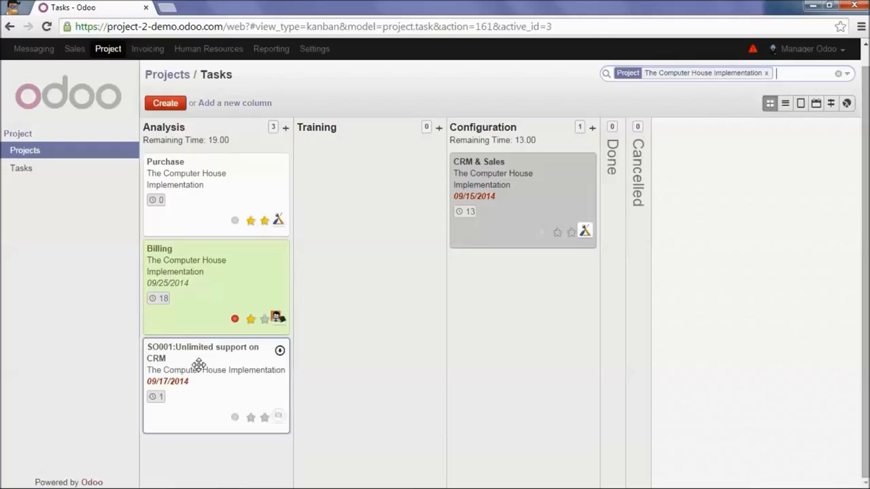
pyautogui.moveTo(212, 366)
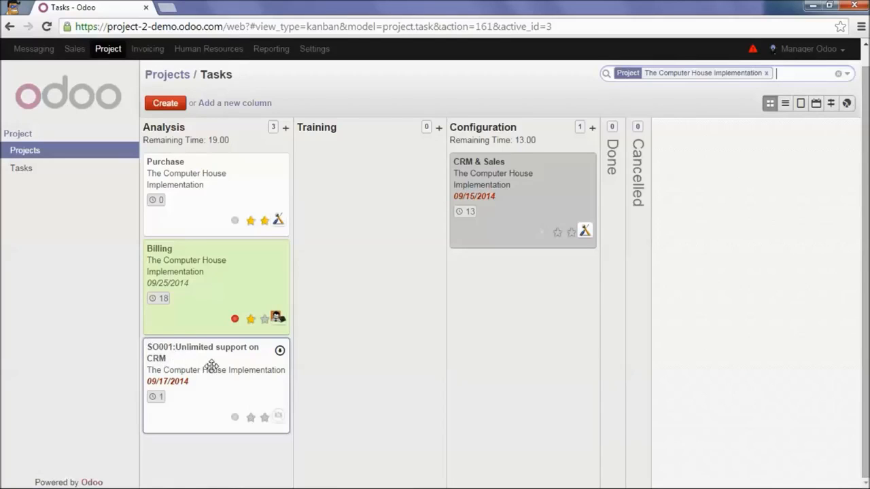